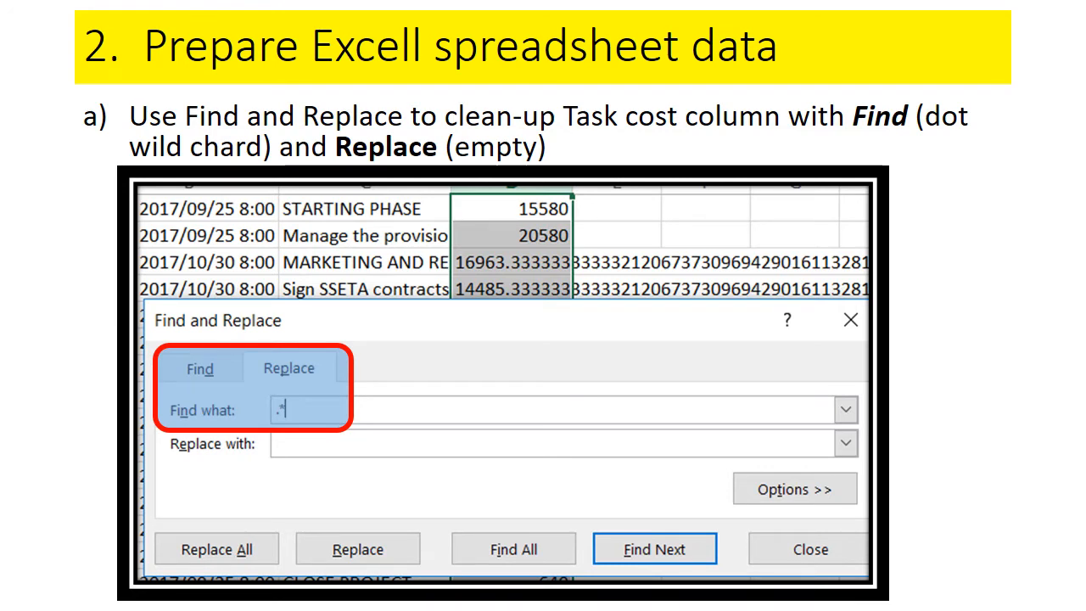
Step: Advance from the Task cost column cleanup slide to the 3D clustered graph slide
key(Right)
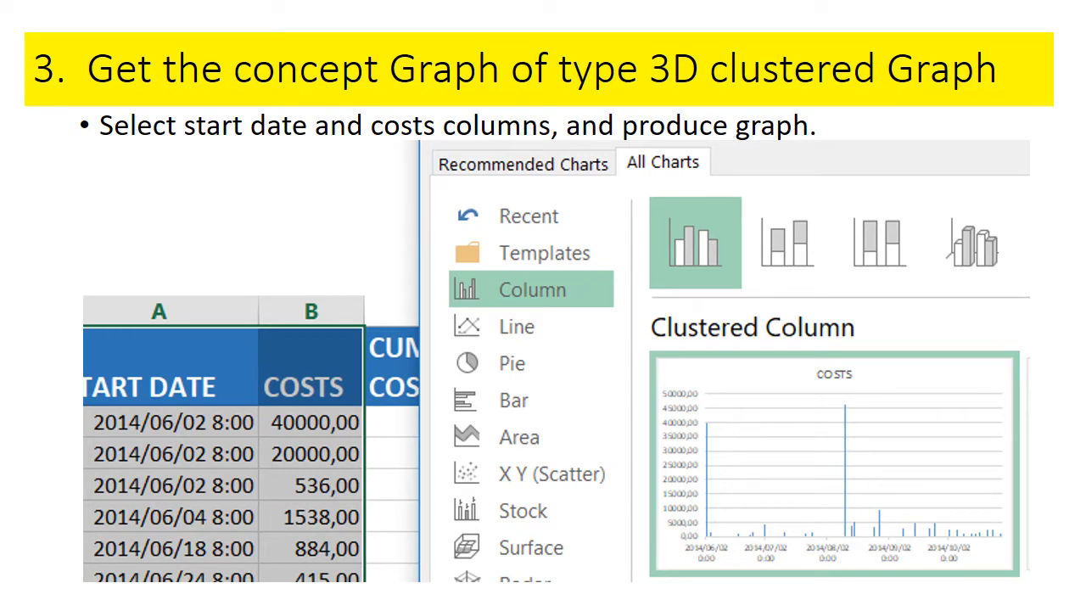
Step: Advance past the 3D clustered graph slide to the 40,000 cost-spreading example
key(Right)
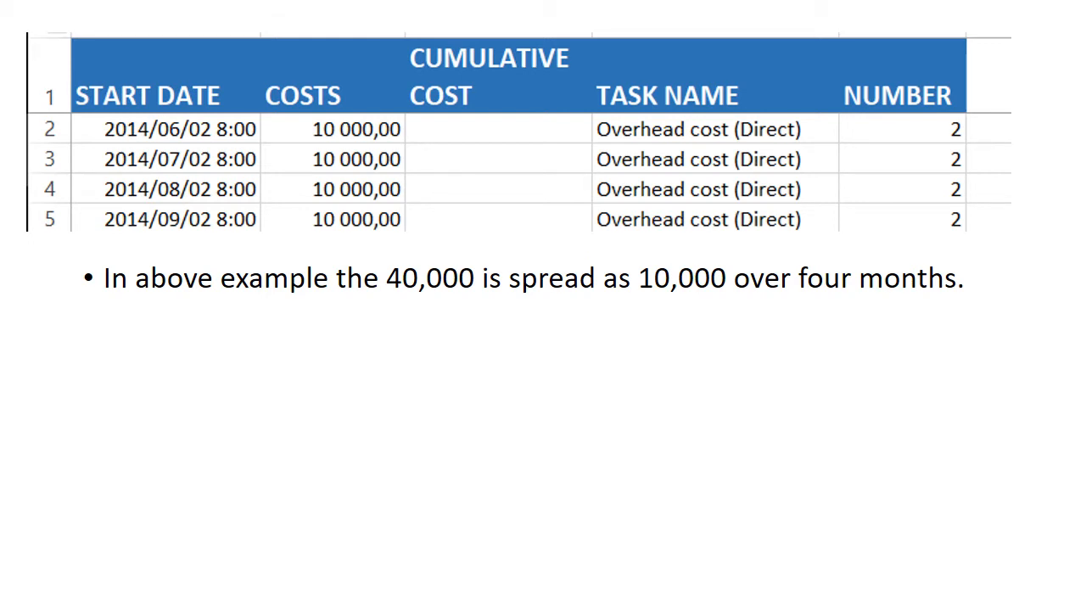
Step: Advance from the 10,000-over-four-months slide to point c on small amounts
key(Right)
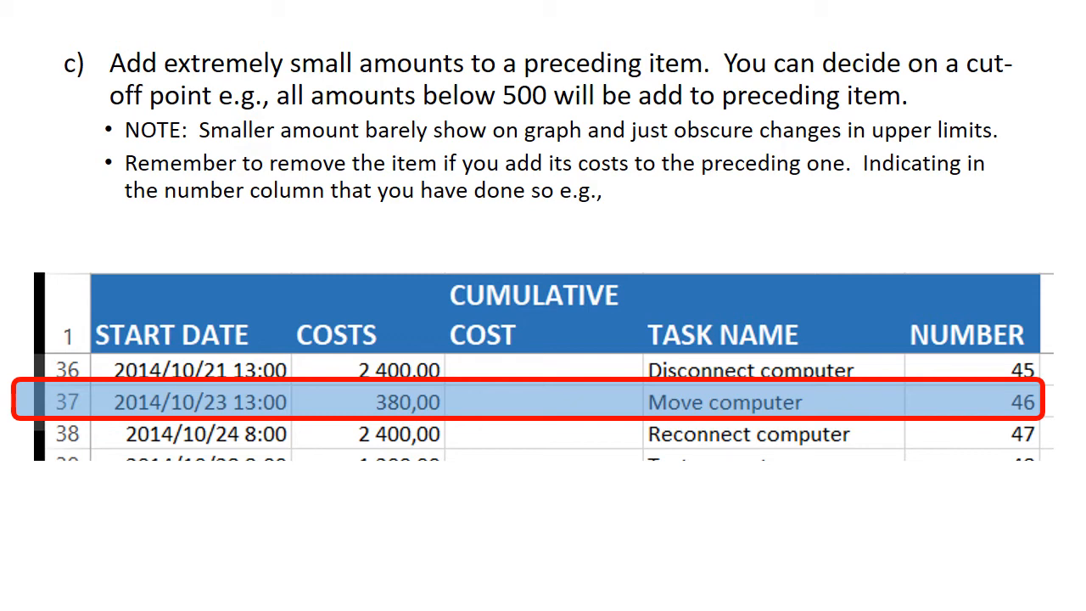
Step: Advance from the Move computer 380 example to point d on the combo clustered graph
key(Right)
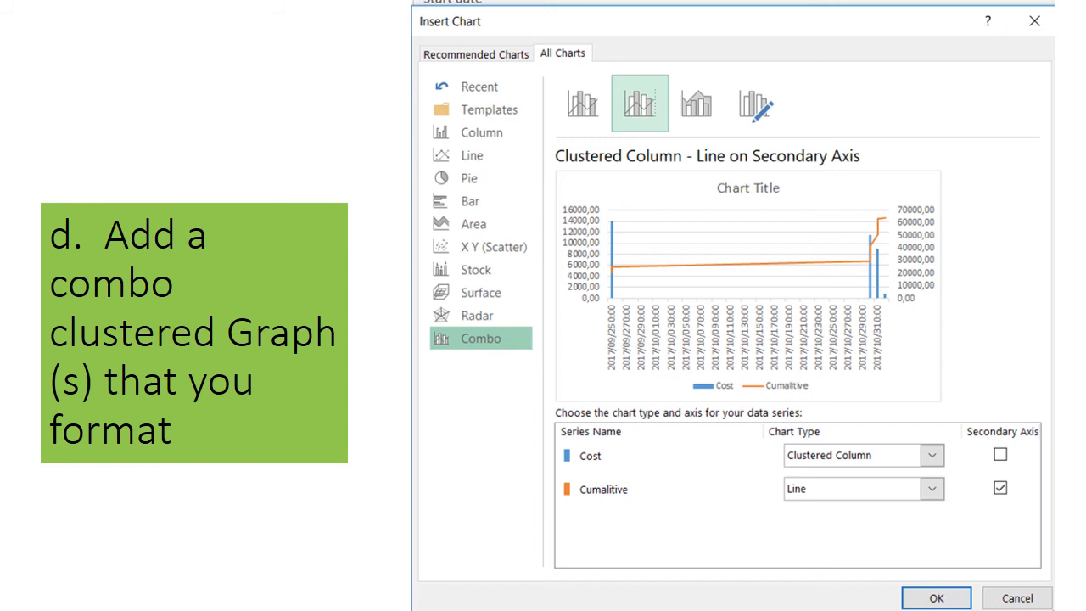
Step: Advance to the finished formatted chart of cost columns under the cumulative cost line
click(939, 597)
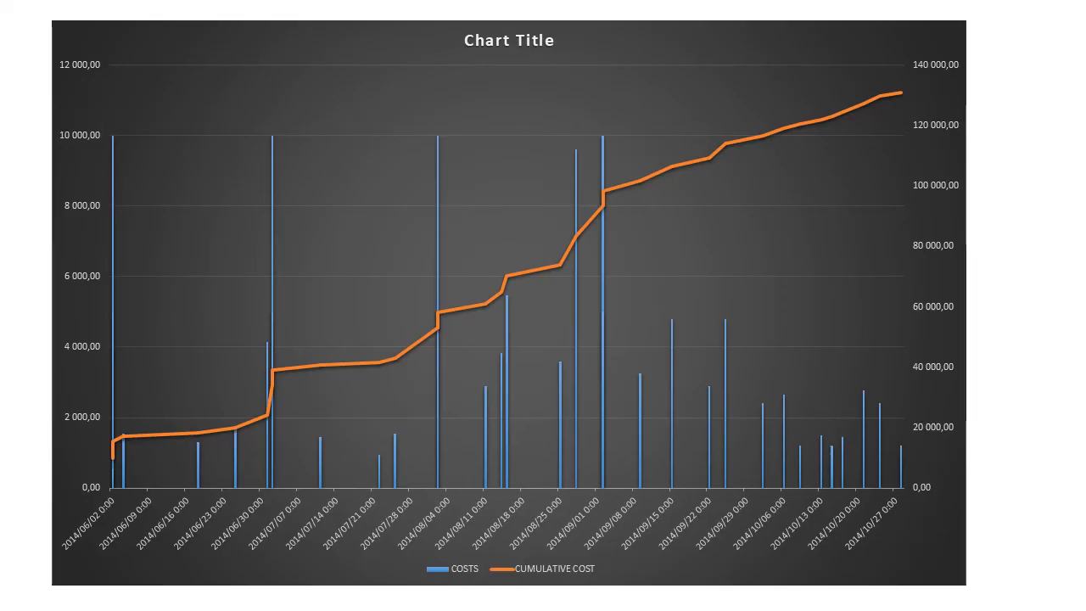